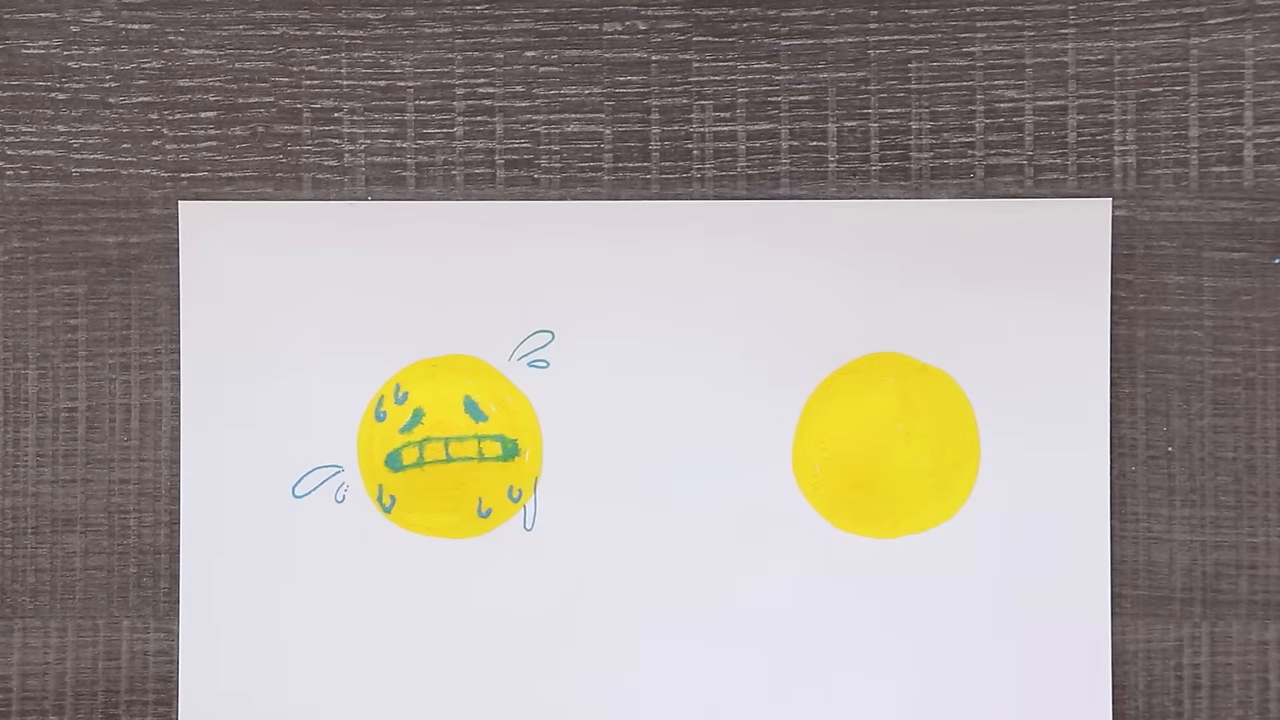
drag(920, 440, 850, 414)
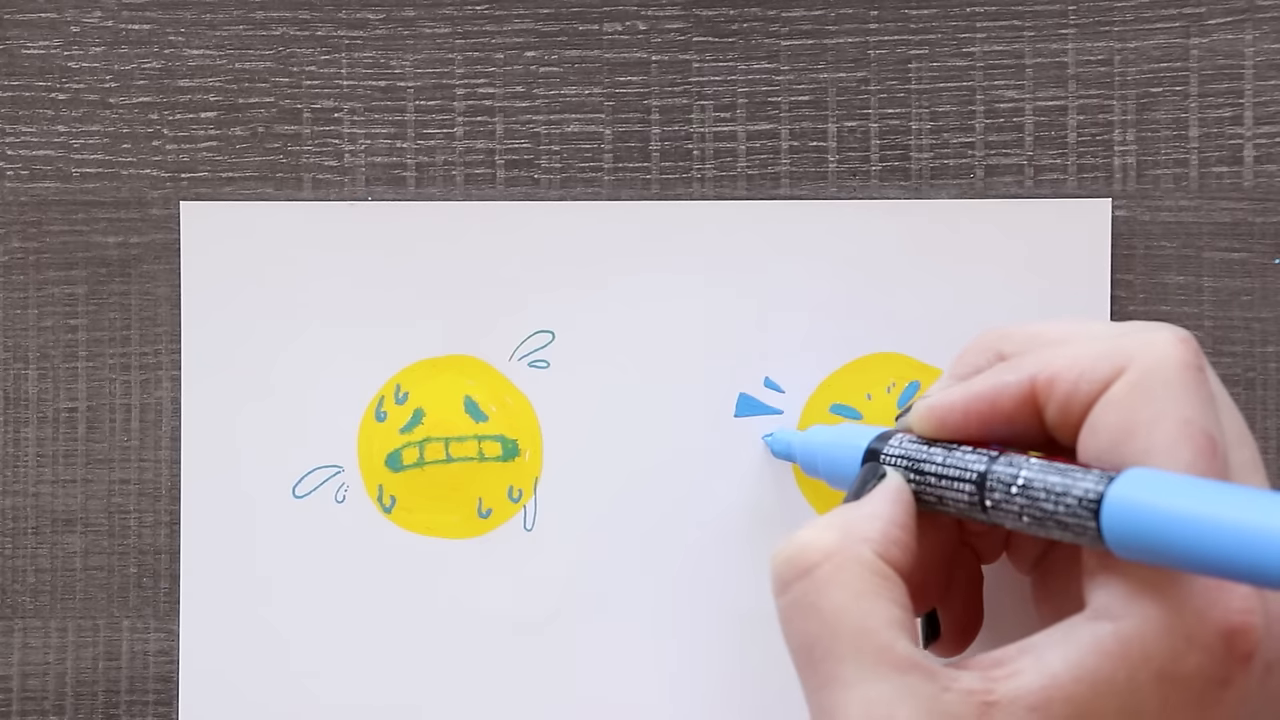
drag(840, 440, 930, 440)
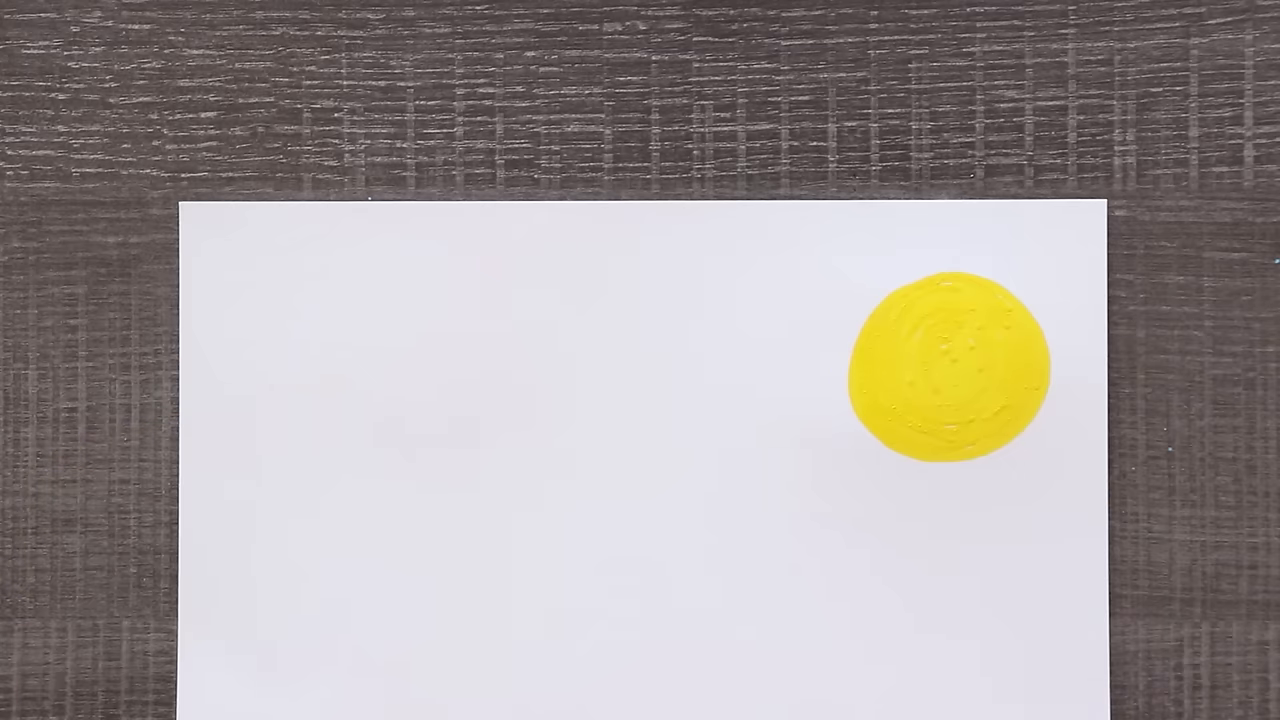
drag(344, 260, 230, 414)
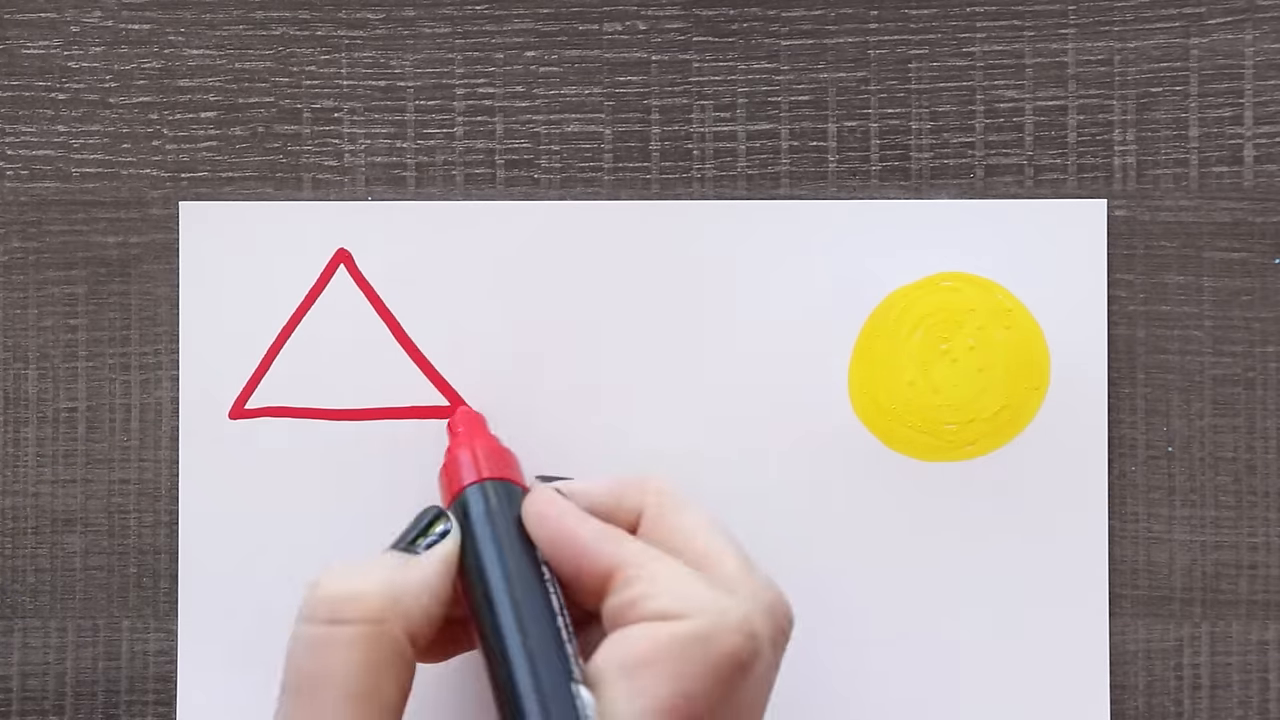